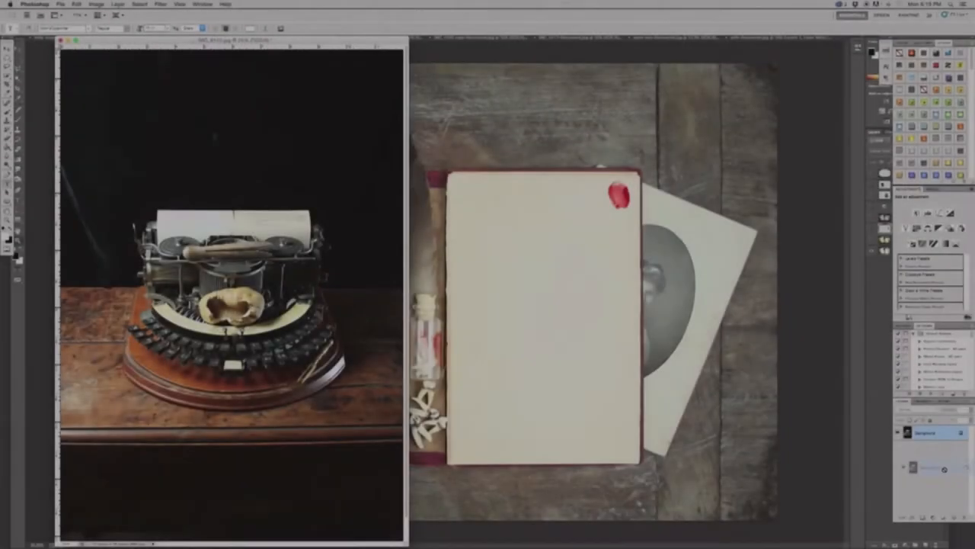
Step: Launch Silver Efex Pro 2 from Filter > Nik Collection on the typewriter photo
click(160, 3)
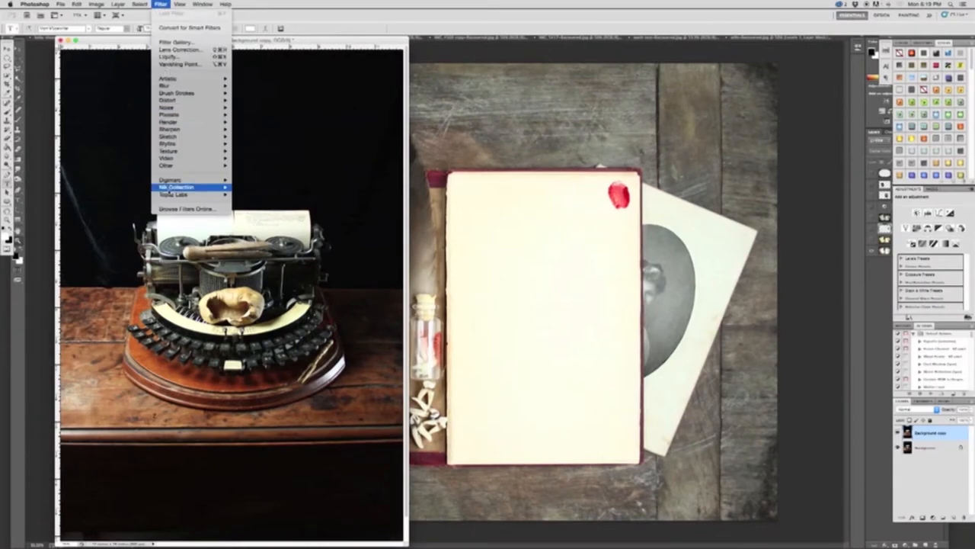
click(177, 186)
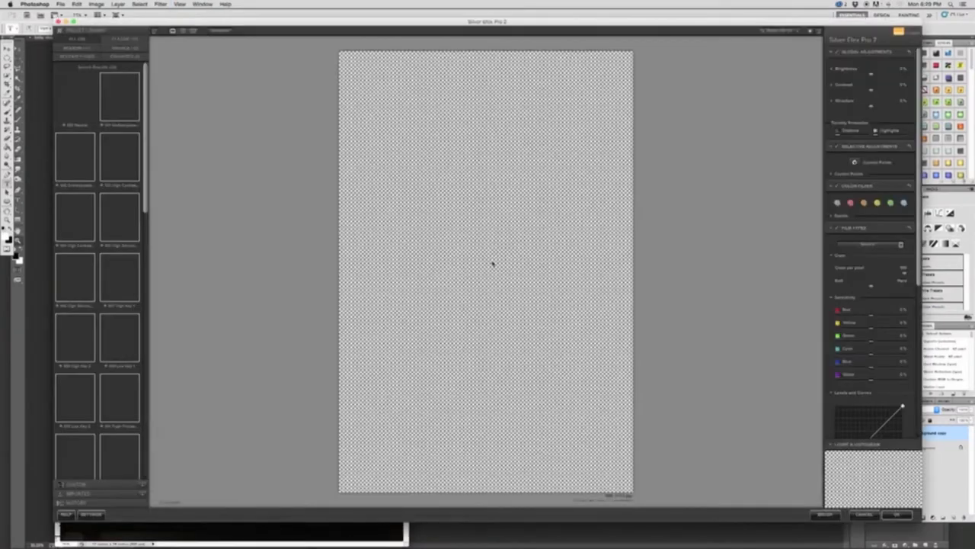